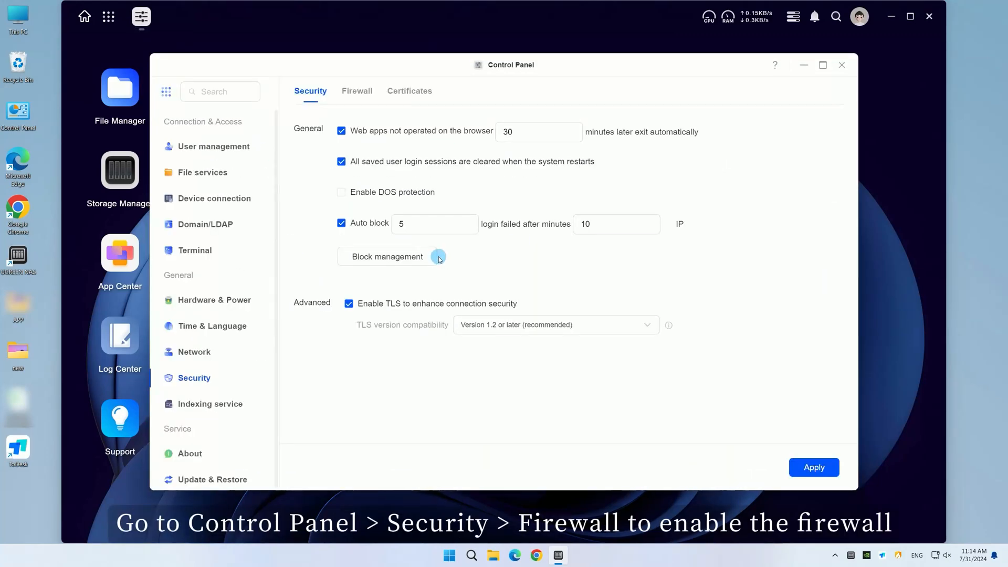
Step: Enable the firewall under Control Panel > Security and start a new configuration
click(357, 91)
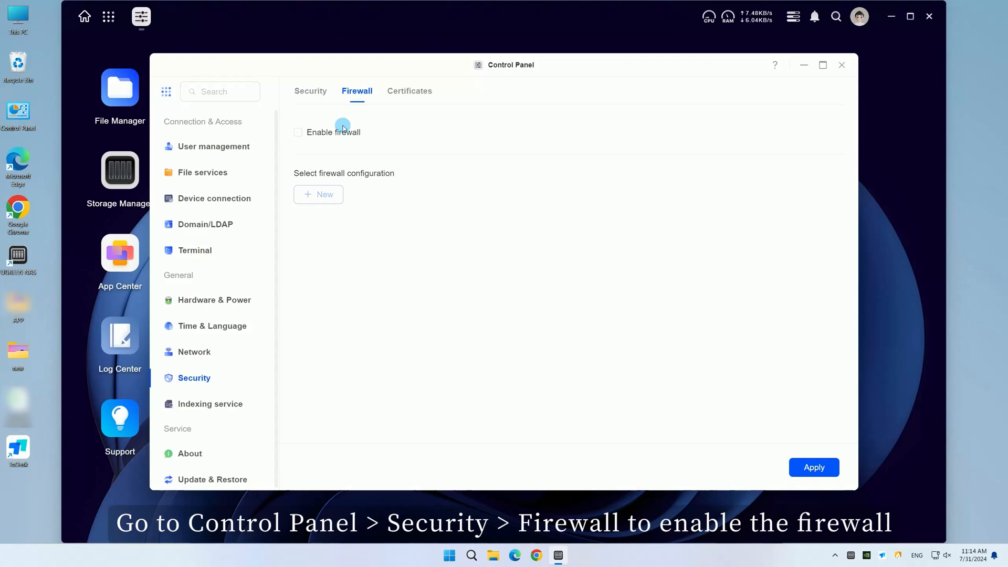
click(298, 131)
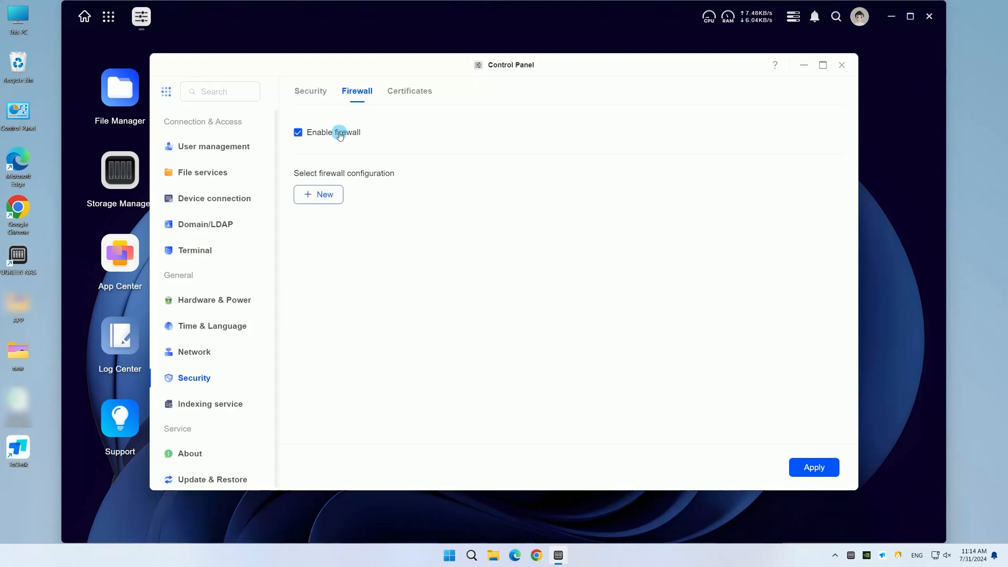
click(318, 194)
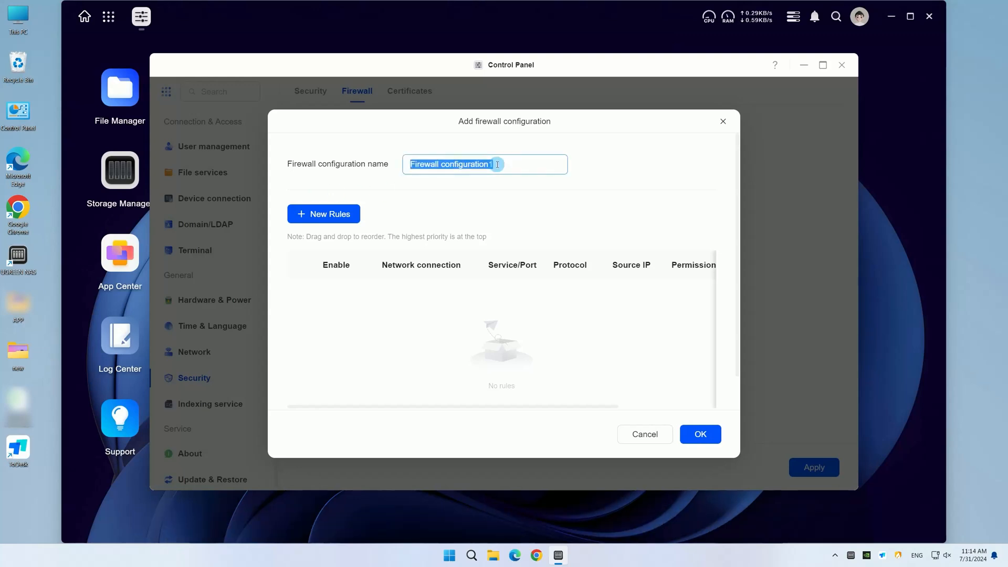
Step: Add an Allow rule on LAN1 limited to the source IP range 192.168.1.1–192.168.1.100
click(323, 214)
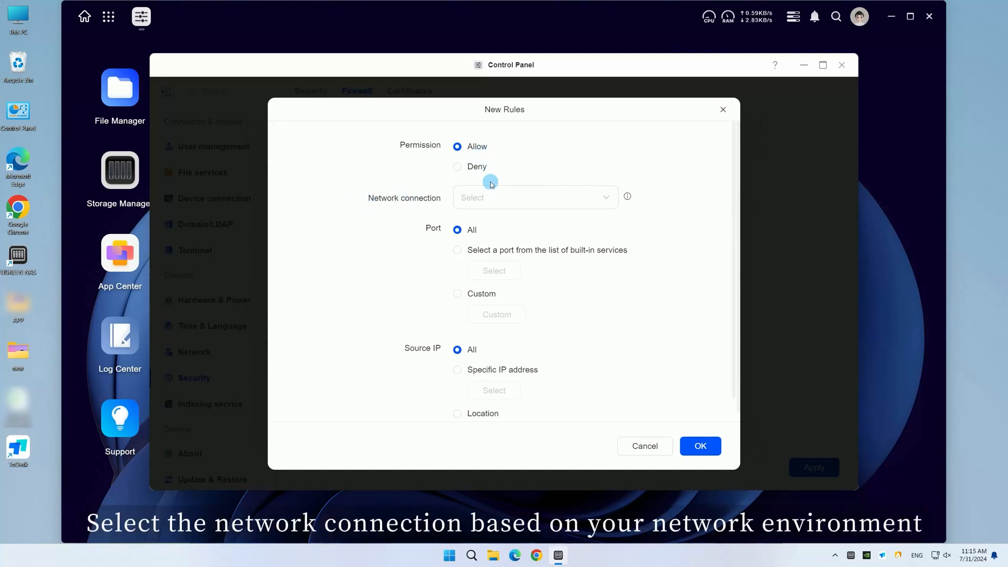
click(534, 197)
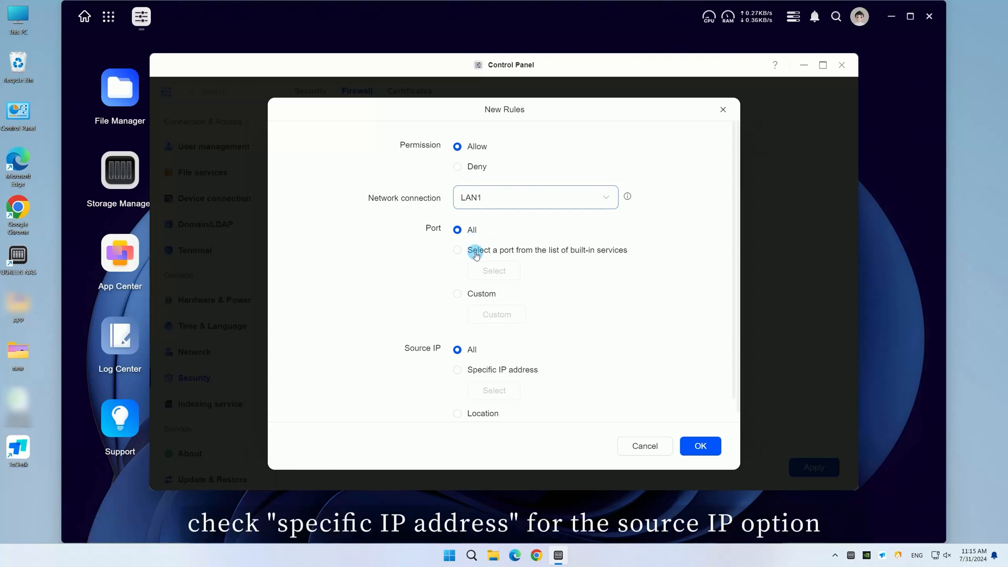
click(458, 370)
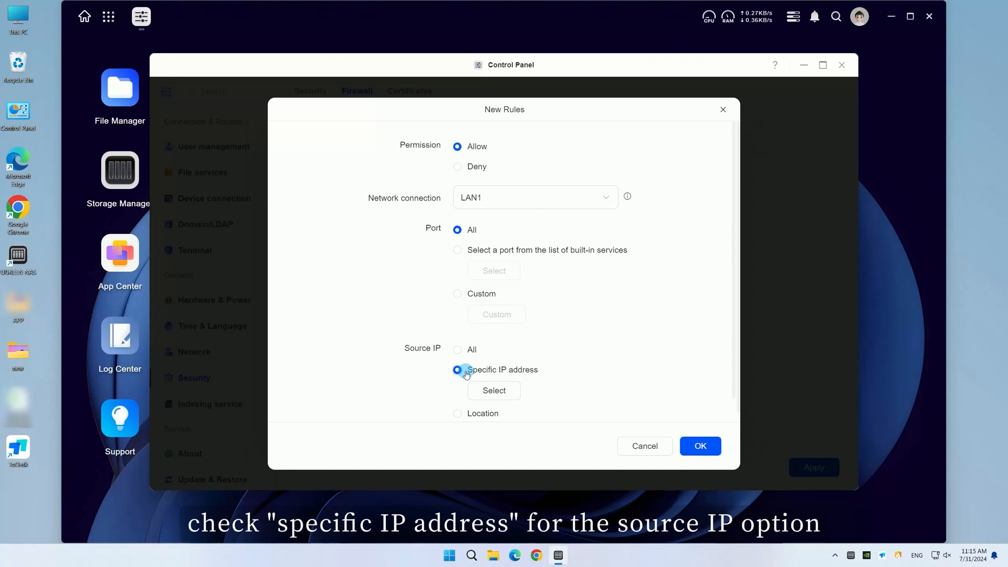
click(494, 390)
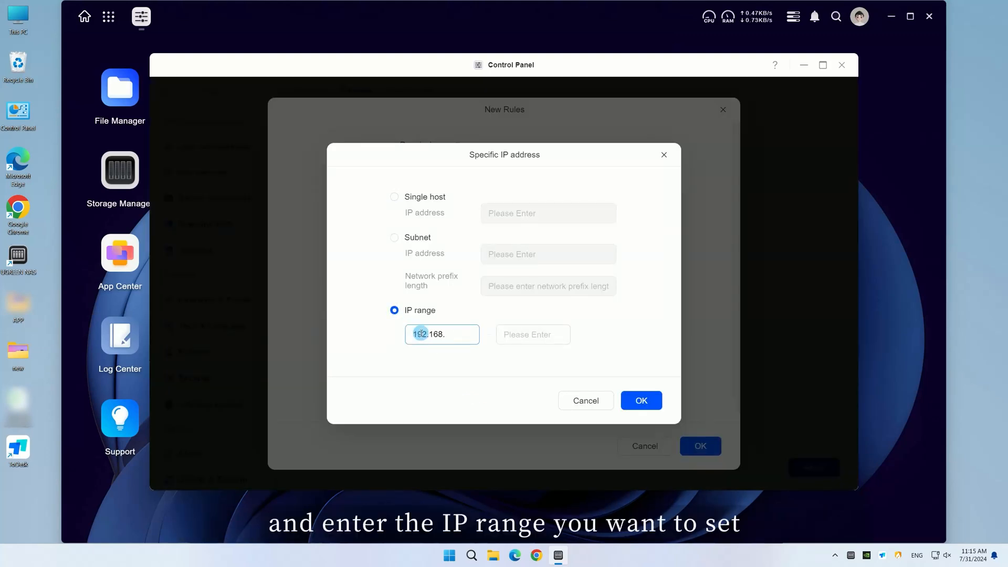
text(192.168.1.100)
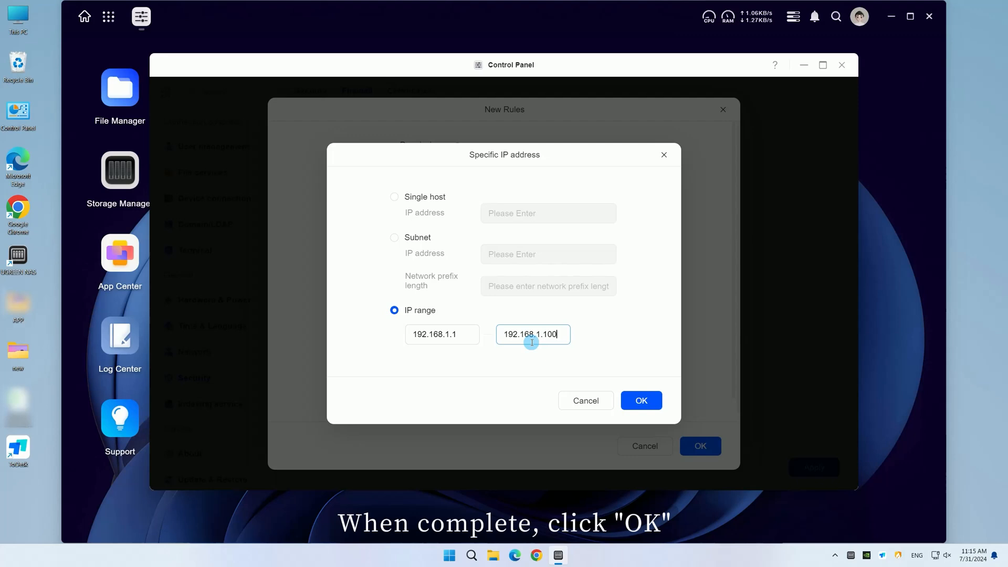
click(640, 400)
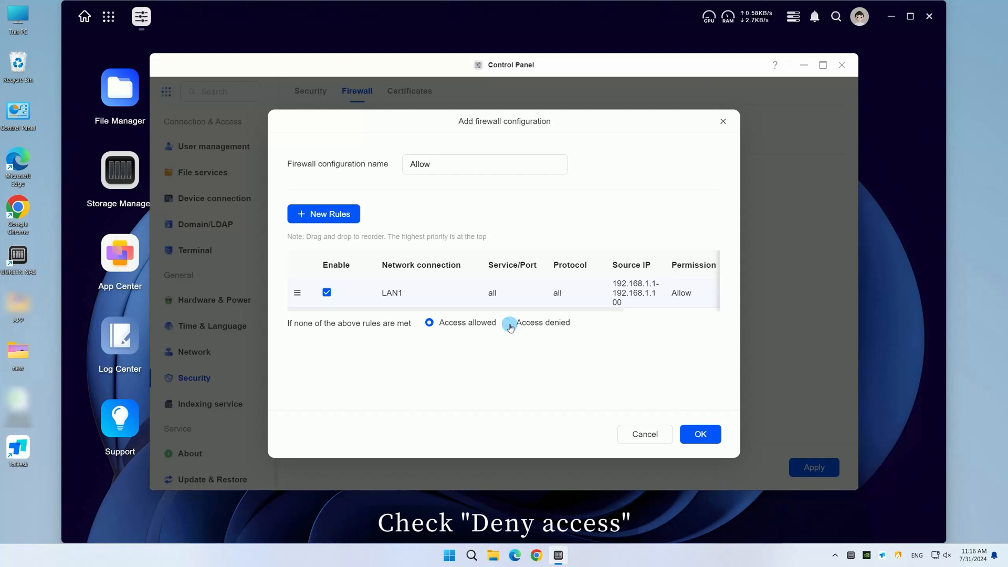
Step: Save 'Allow' with unmatched traffic set to Access denied, then begin a second configuration
click(508, 322)
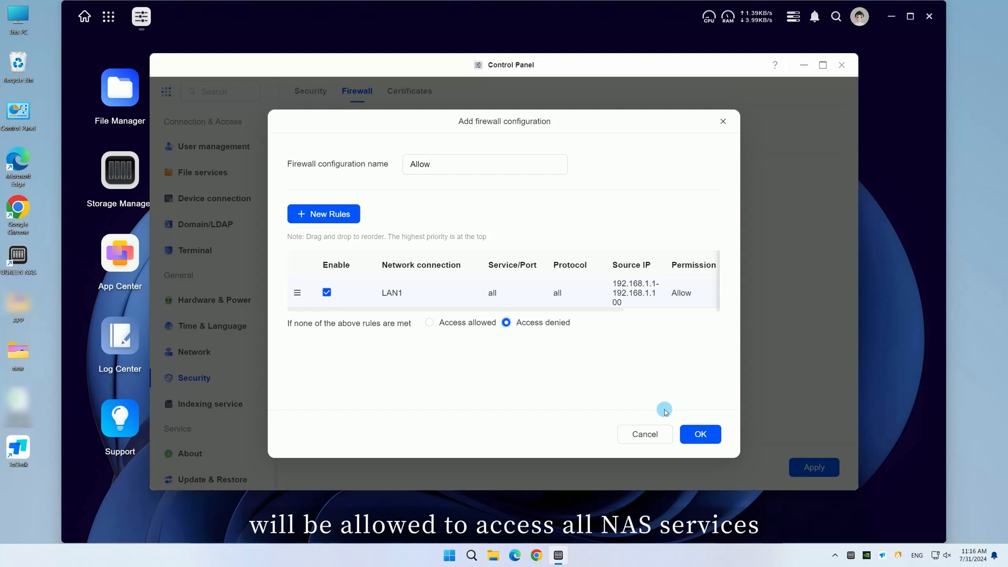
click(700, 435)
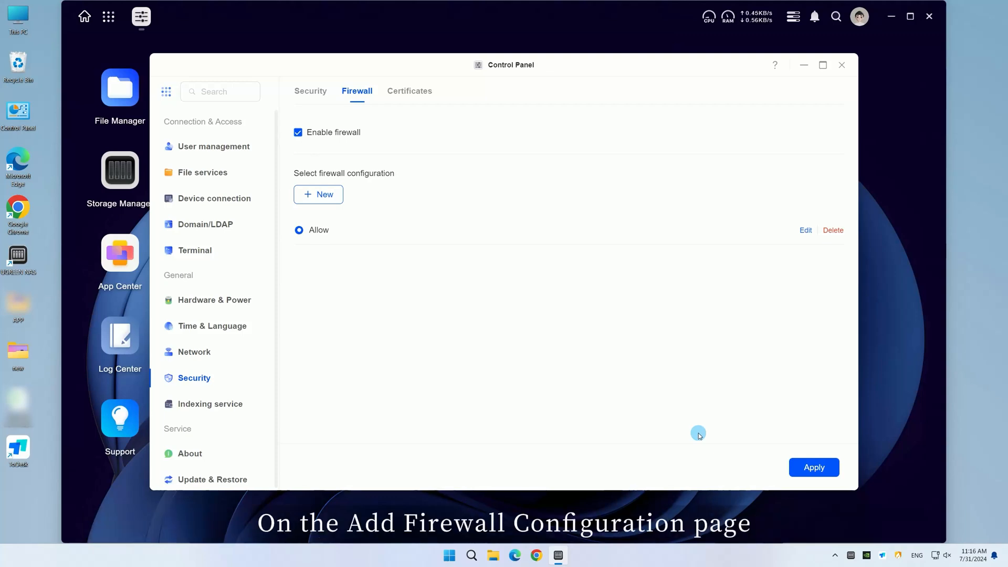
mouse_move(472, 273)
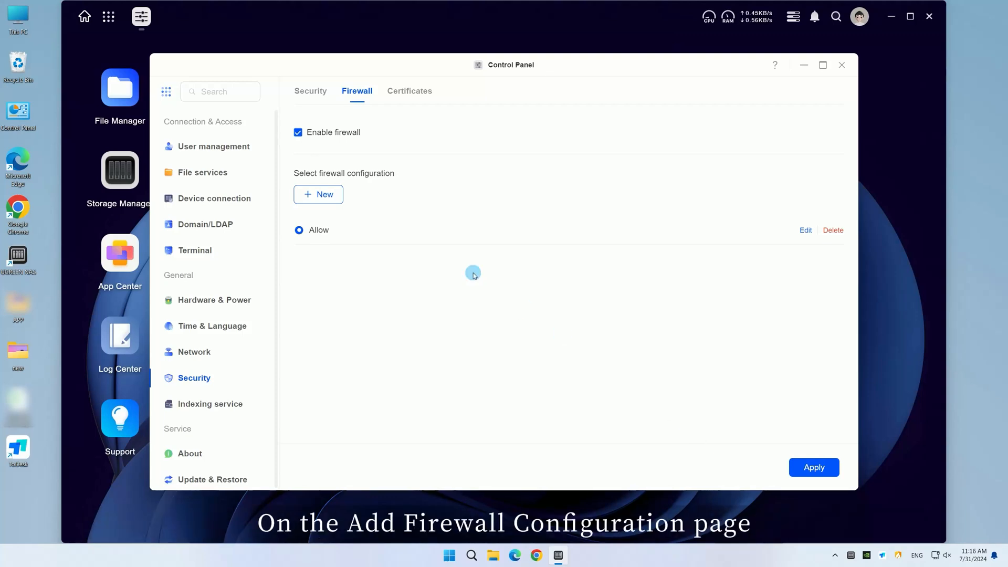
click(318, 194)
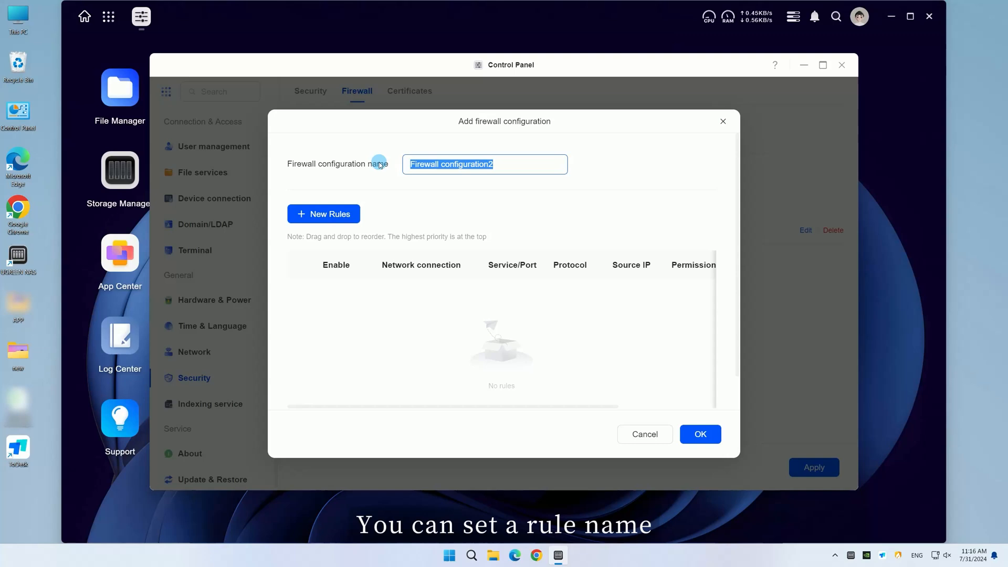
Step: Name the configuration 'deny' and add a Deny rule on LAN1
text(deny)
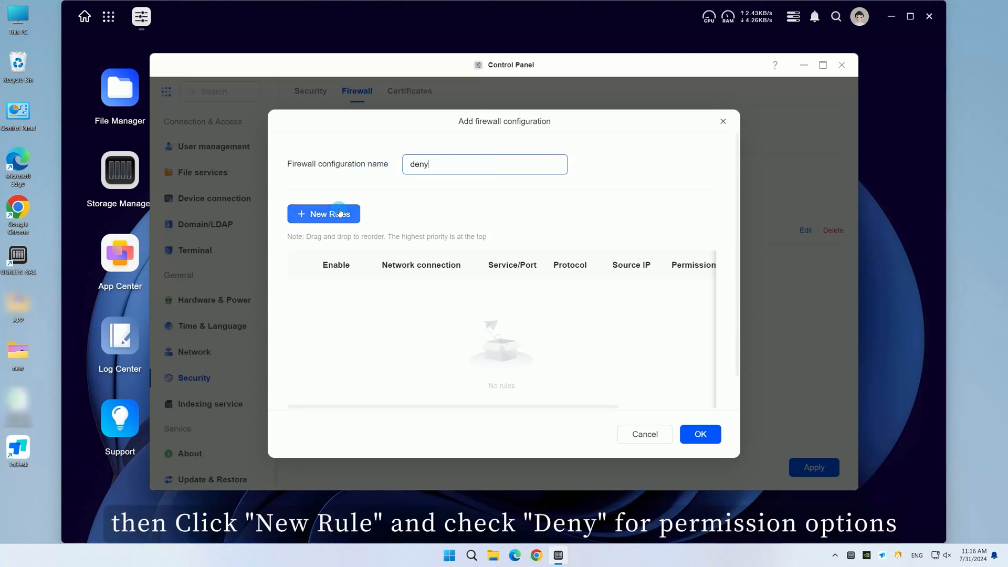
click(324, 213)
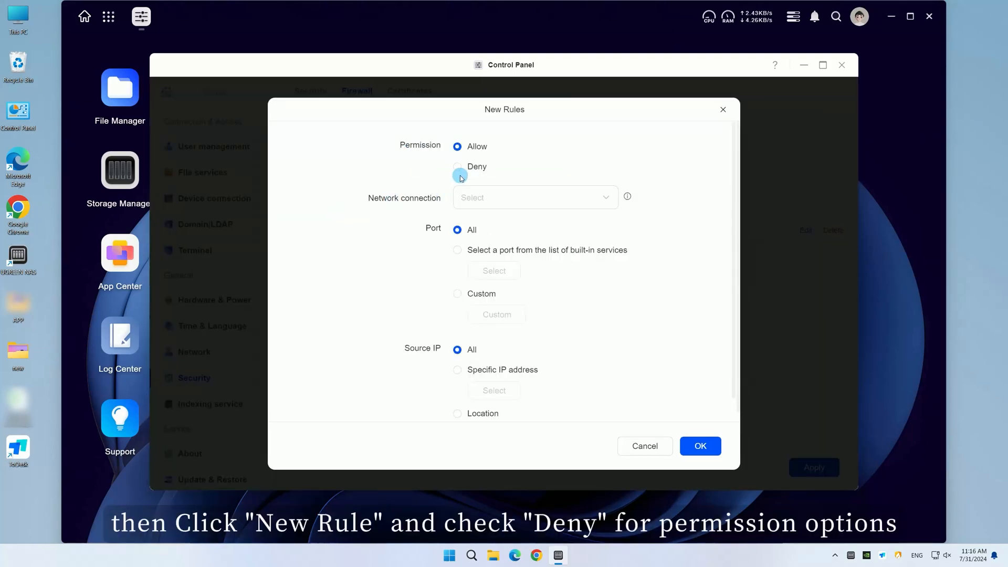
click(457, 166)
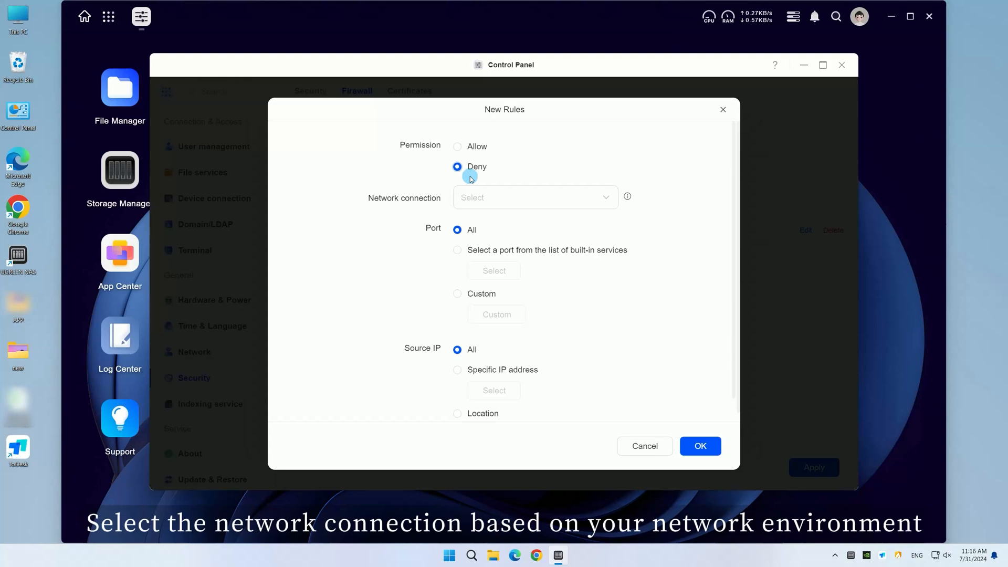
click(533, 197)
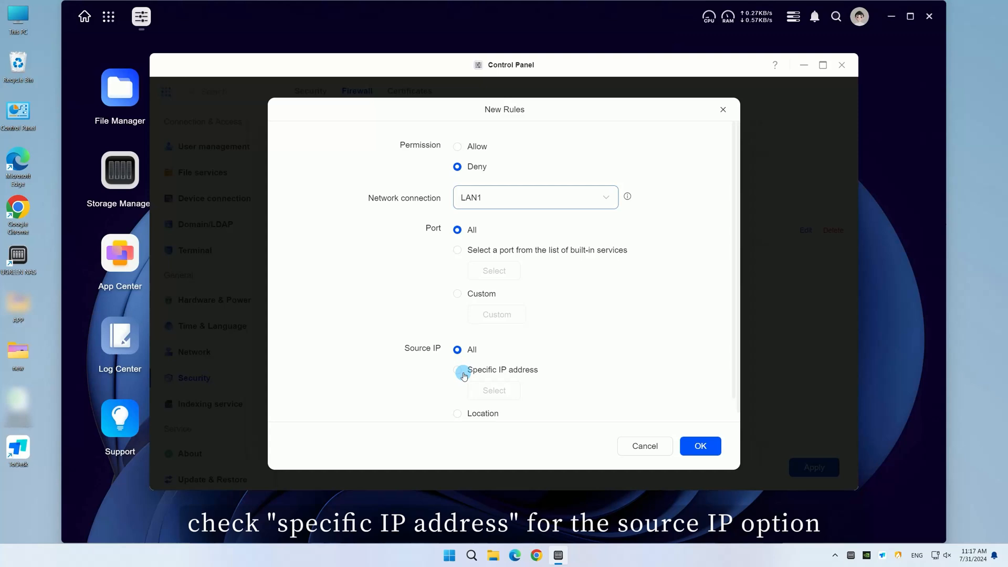
Step: Limit the Deny rule's source to the single host 192.168.1.0
click(457, 370)
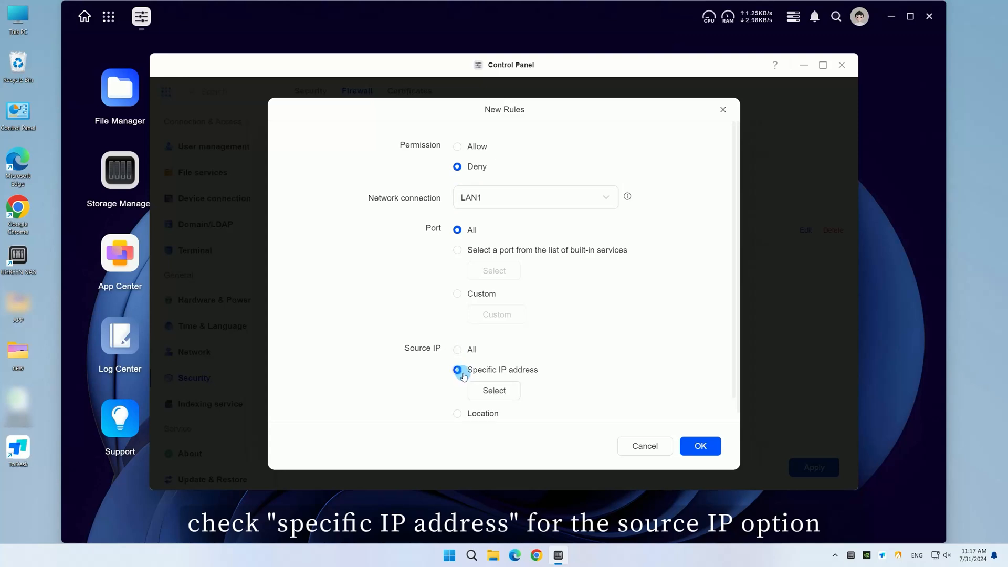
click(493, 390)
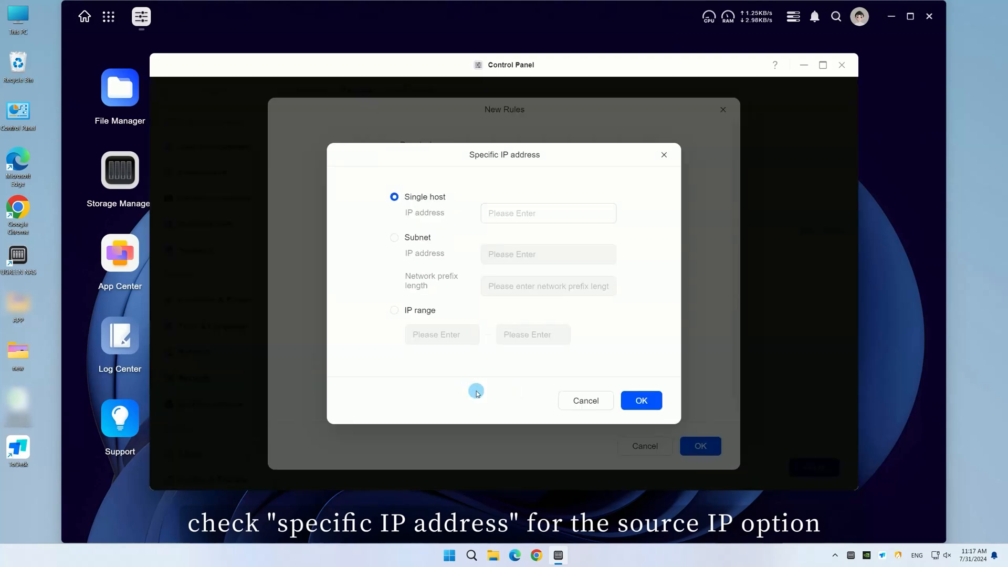
click(395, 197)
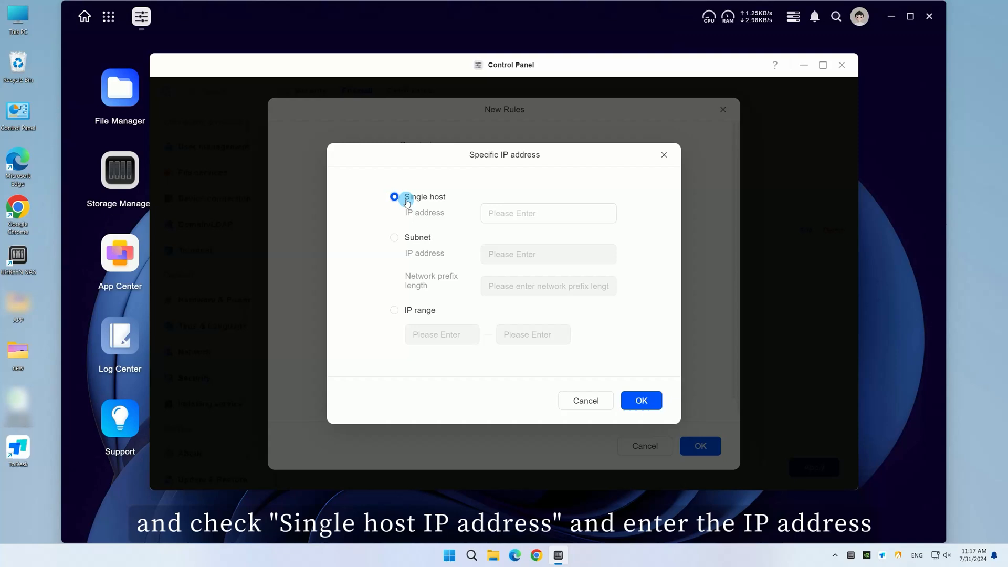
text(192.168.1.0)
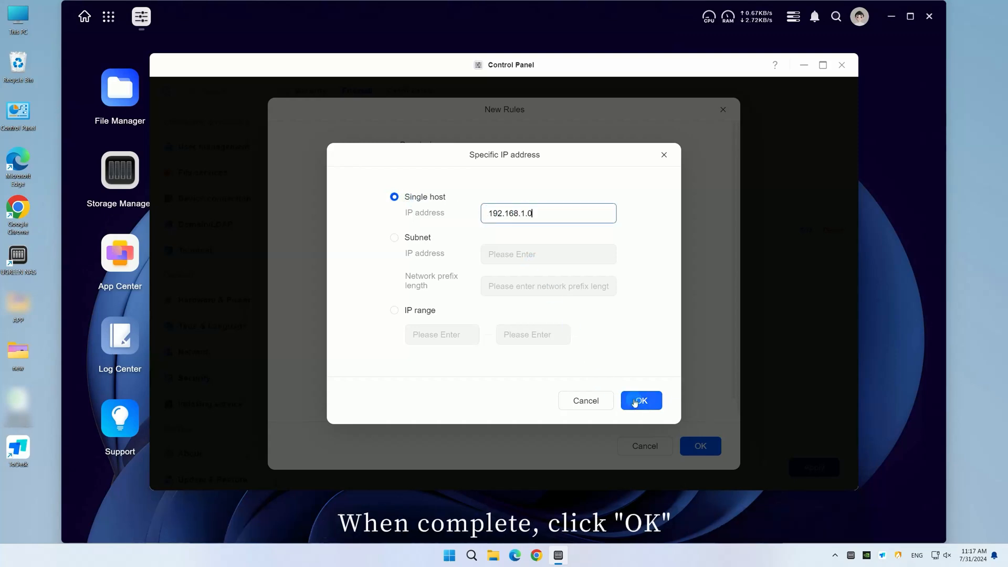
click(641, 400)
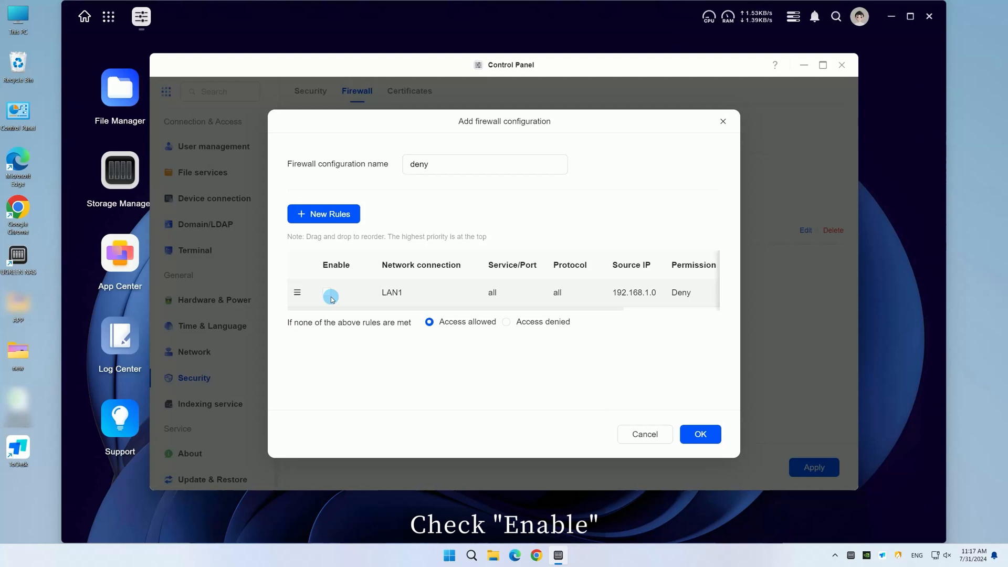
Step: Enable the deny rule, save the 'deny' configuration and apply the firewall settings
click(326, 293)
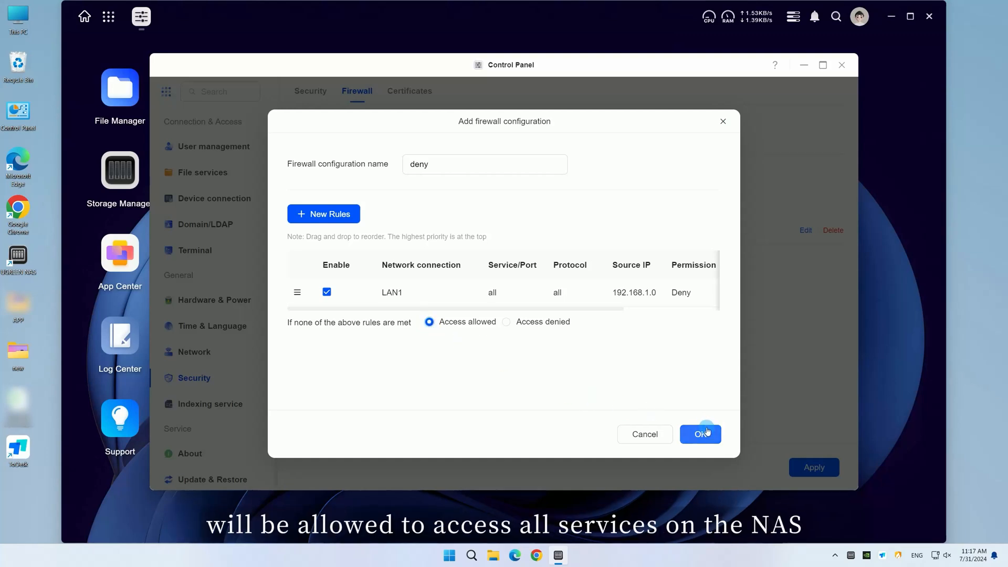
click(699, 435)
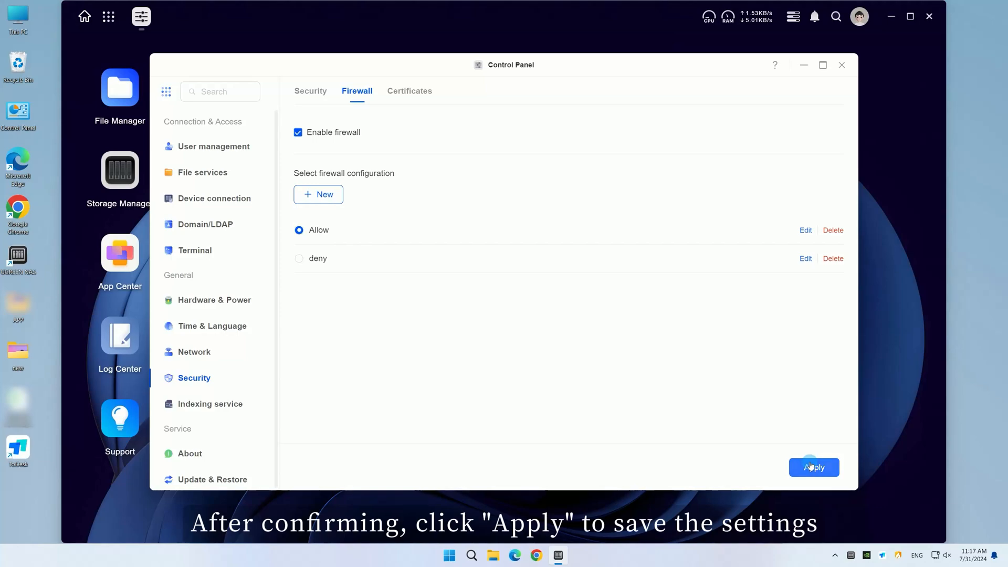
click(813, 467)
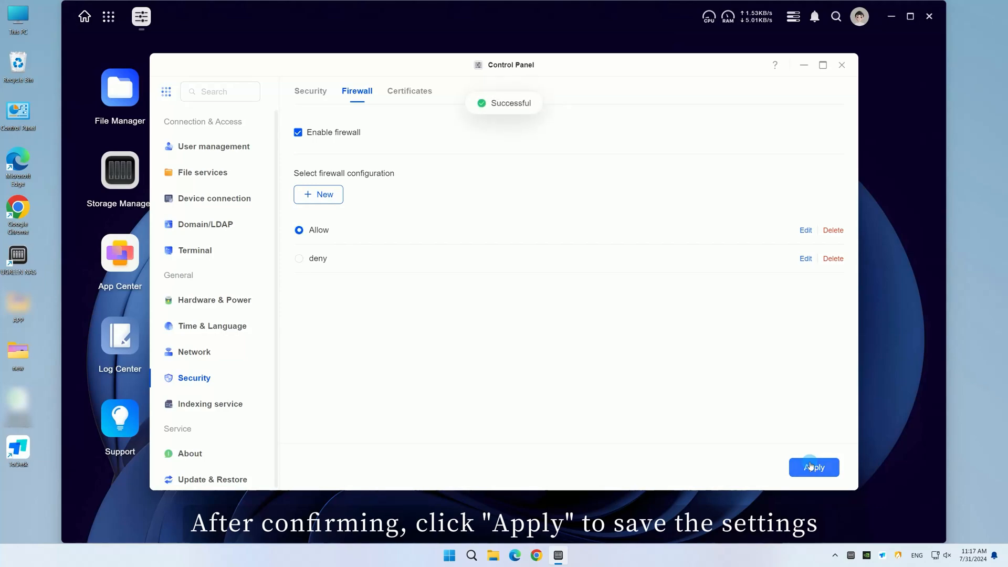